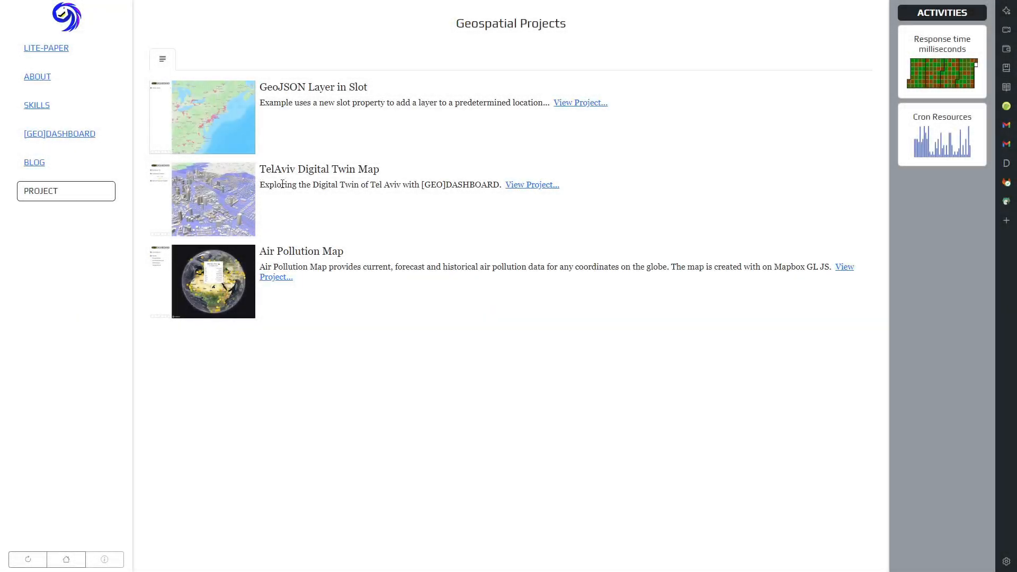
# Open the TelAviv Digital Twin Map project from the projects list
pyautogui.click(532, 185)
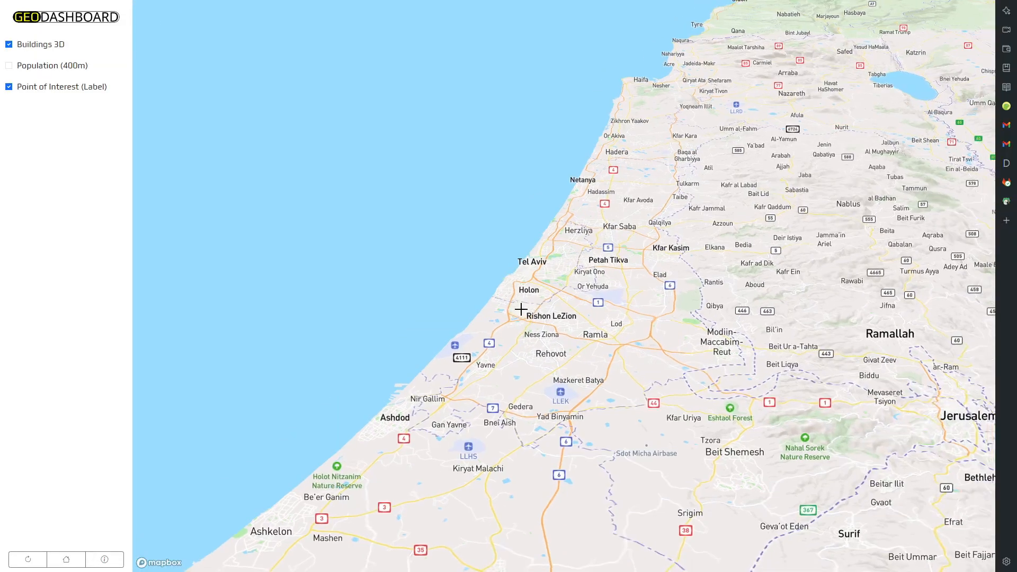
pyautogui.click(104, 560)
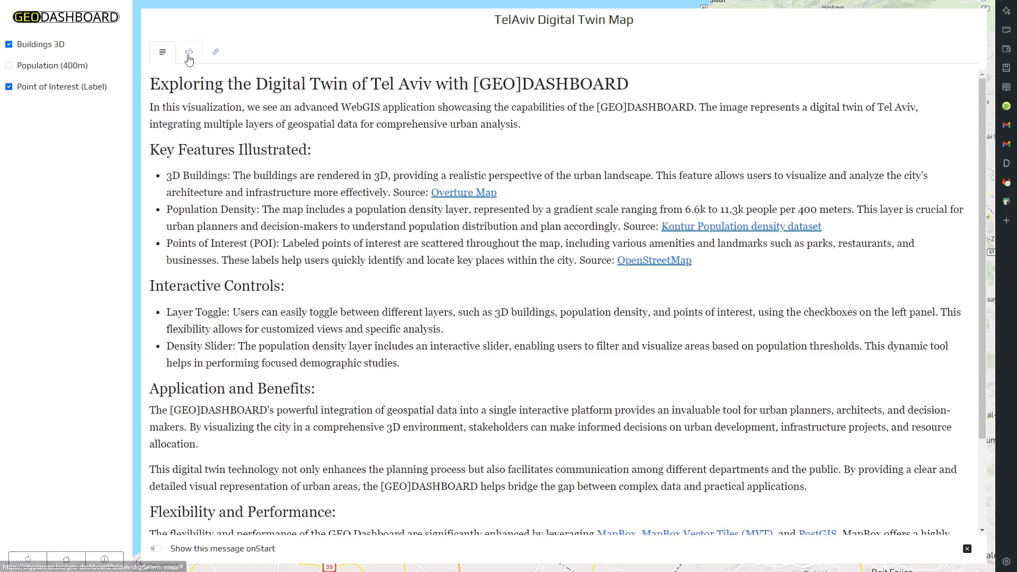
pyautogui.click(215, 59)
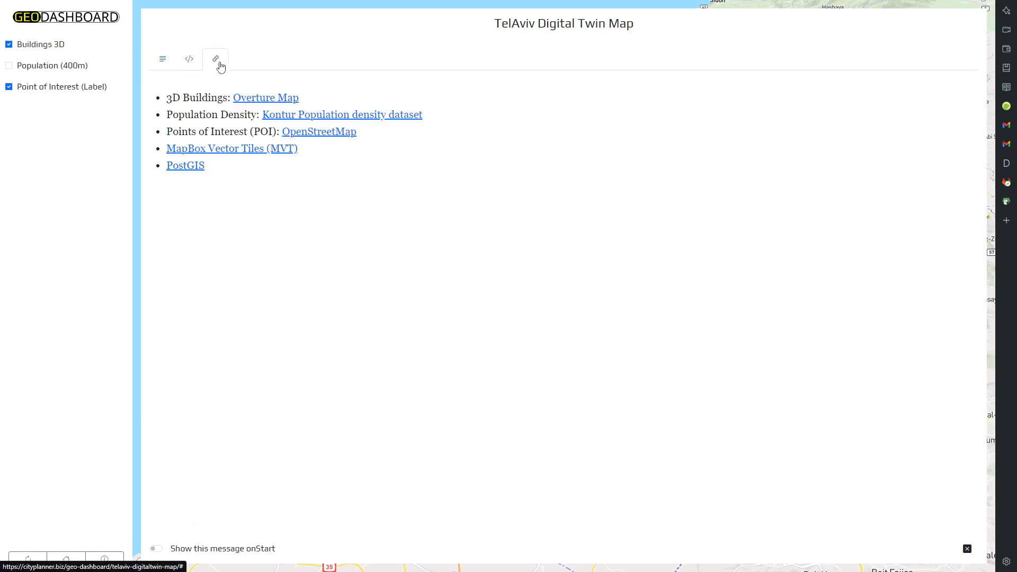
pyautogui.click(967, 549)
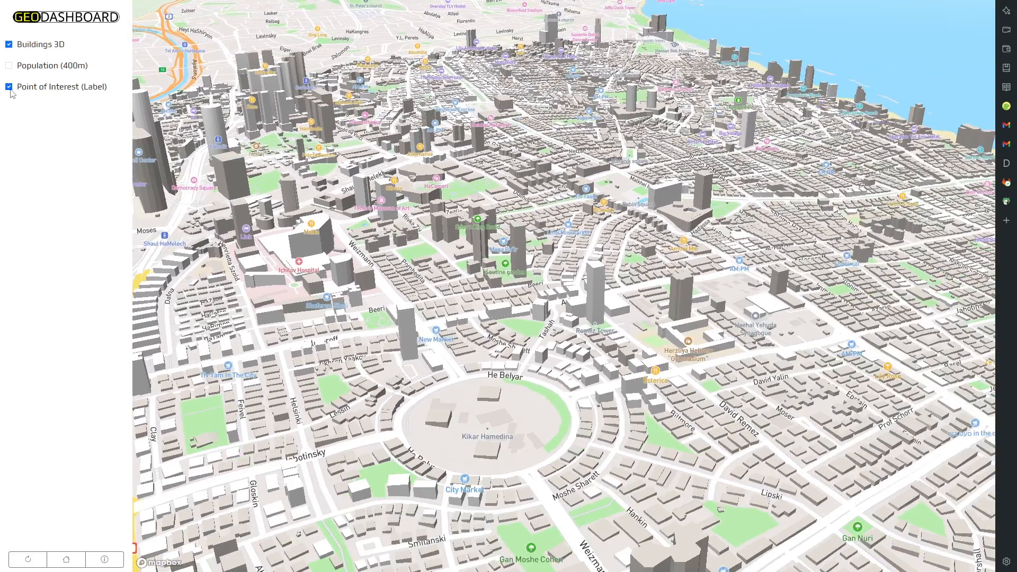
# Hide the Buildings 3D and Point of Interest (Label) layers to leave a flat street map
pyautogui.click(9, 87)
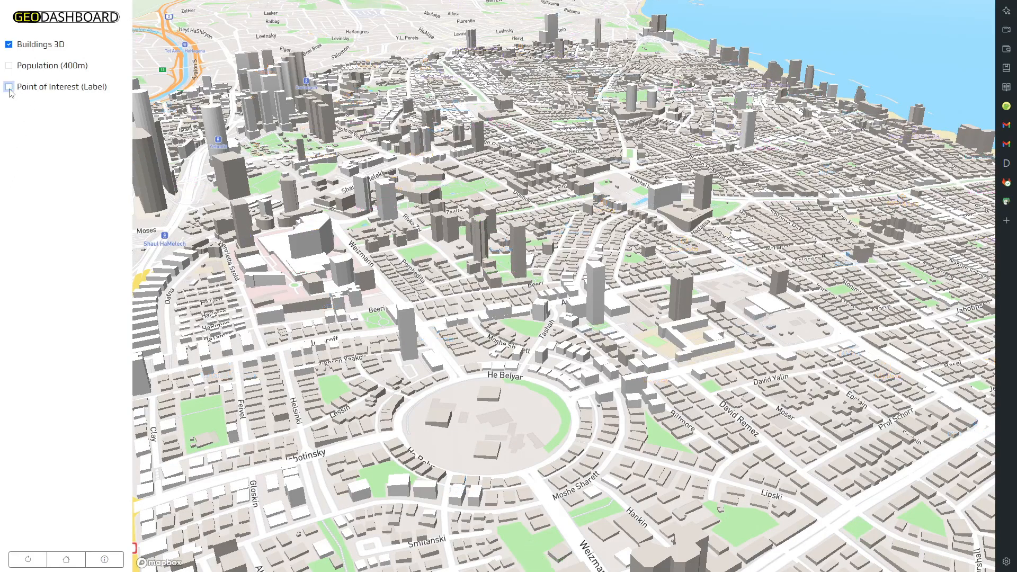
pyautogui.click(9, 87)
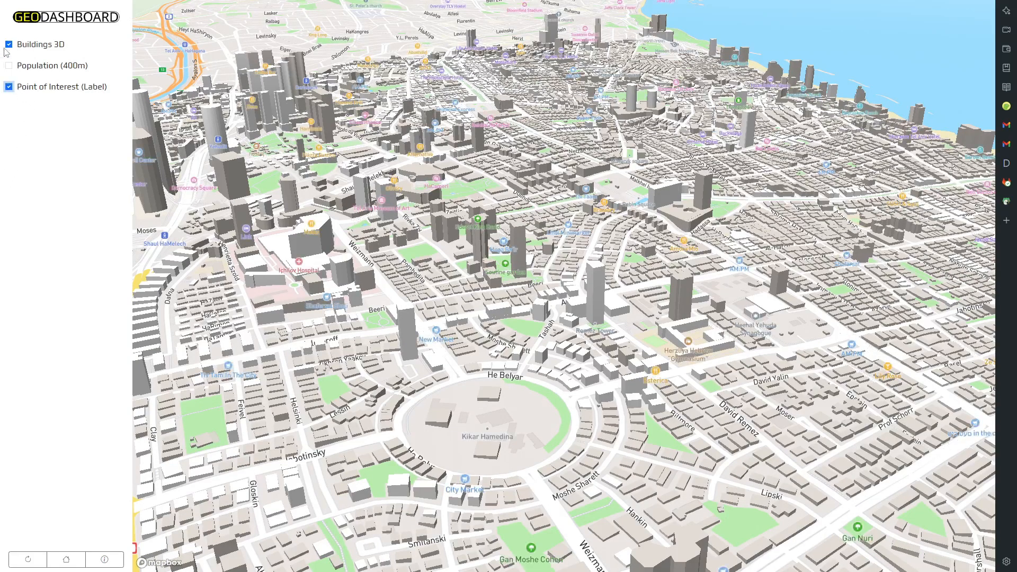
pyautogui.click(8, 45)
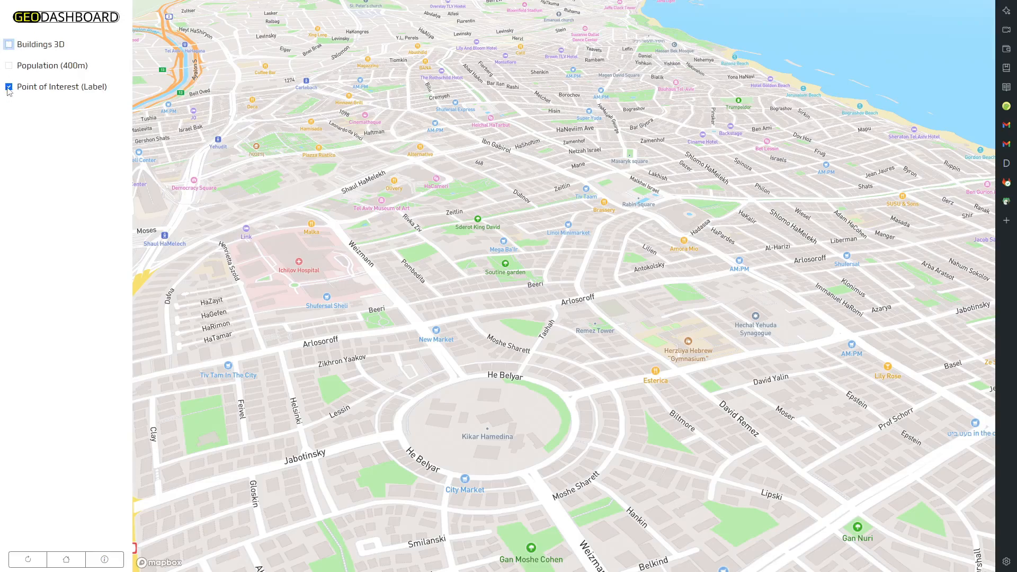
pyautogui.click(9, 87)
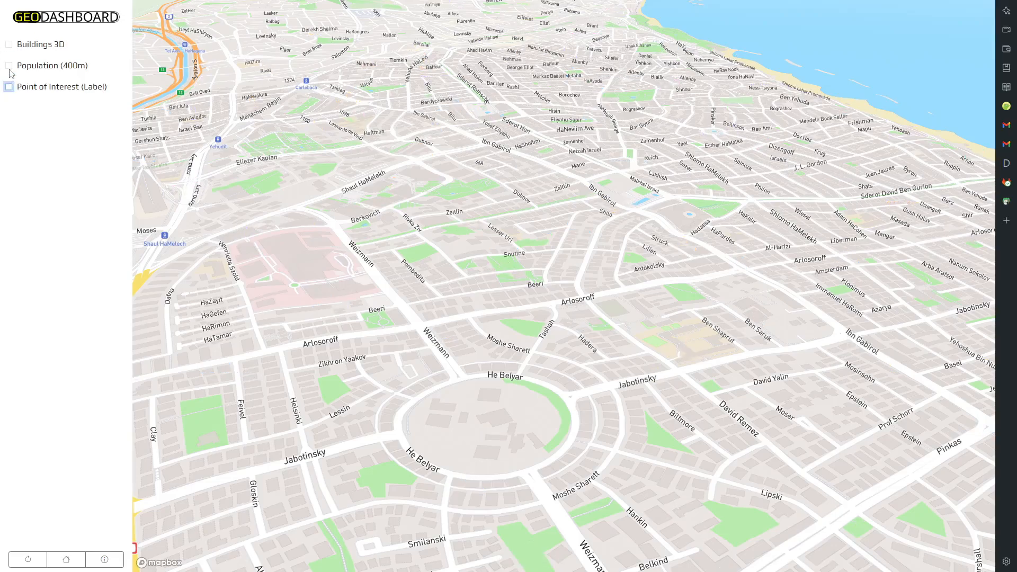
# Show the Population (400m) density hexagons, briefly previewing 3D buildings before leaving them hidden
pyautogui.click(8, 66)
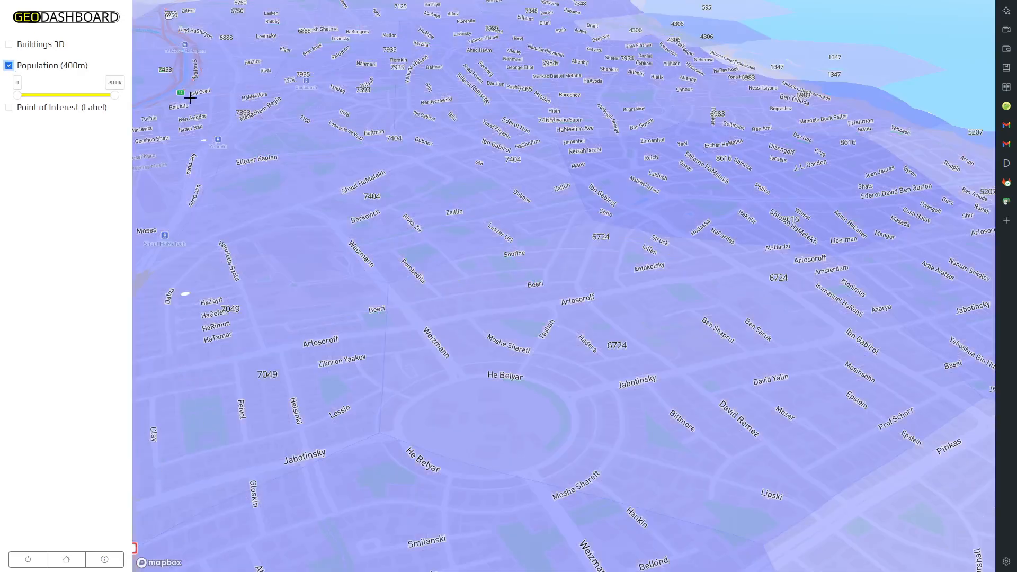
pyautogui.scroll(-3)
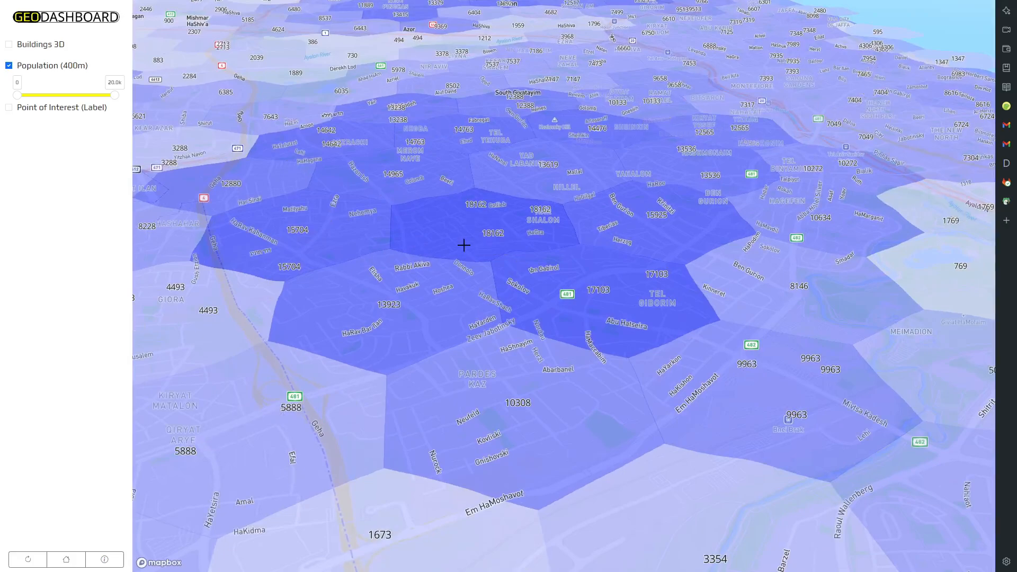
pyautogui.click(8, 44)
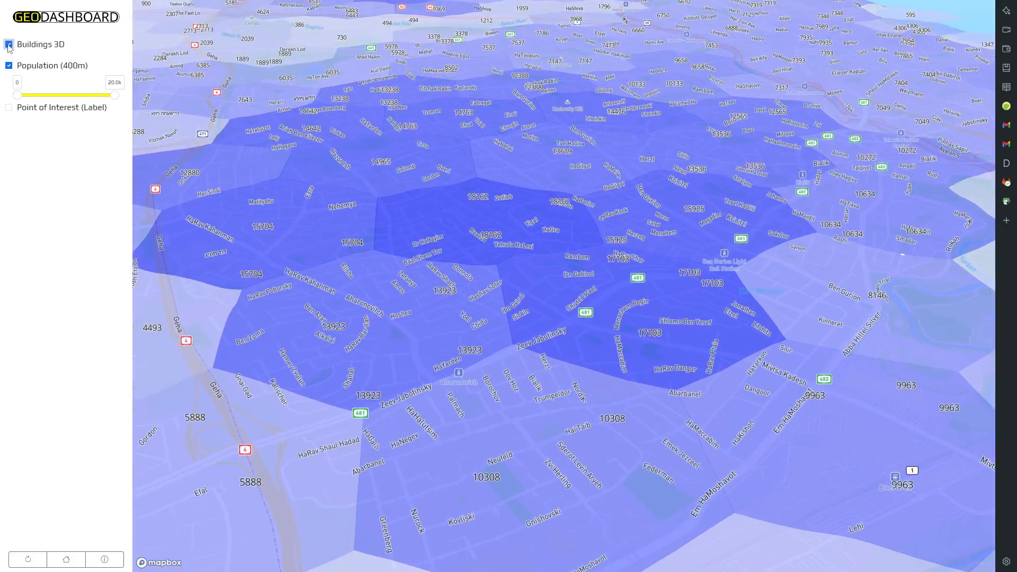
pyautogui.click(8, 44)
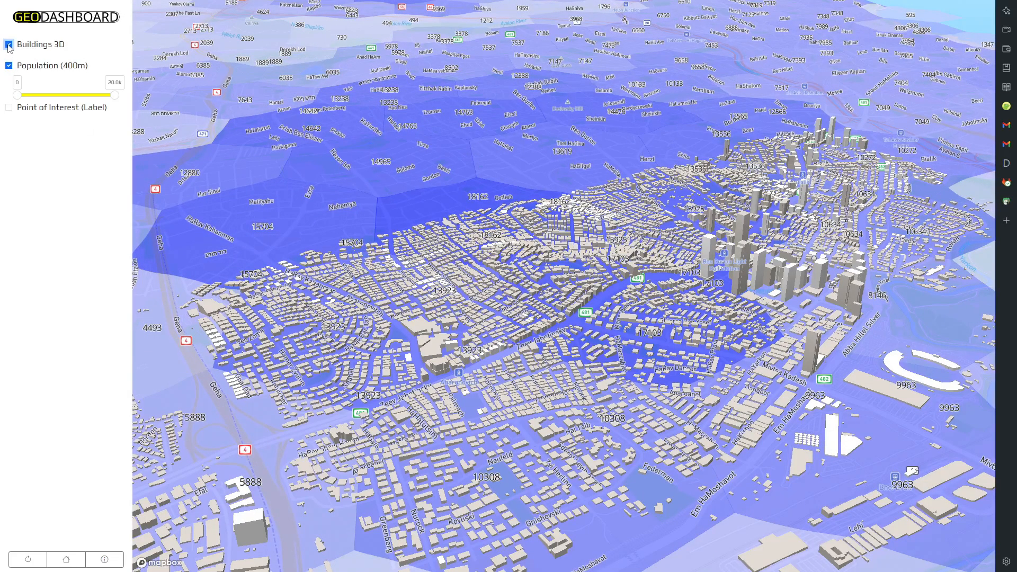
pyautogui.click(9, 45)
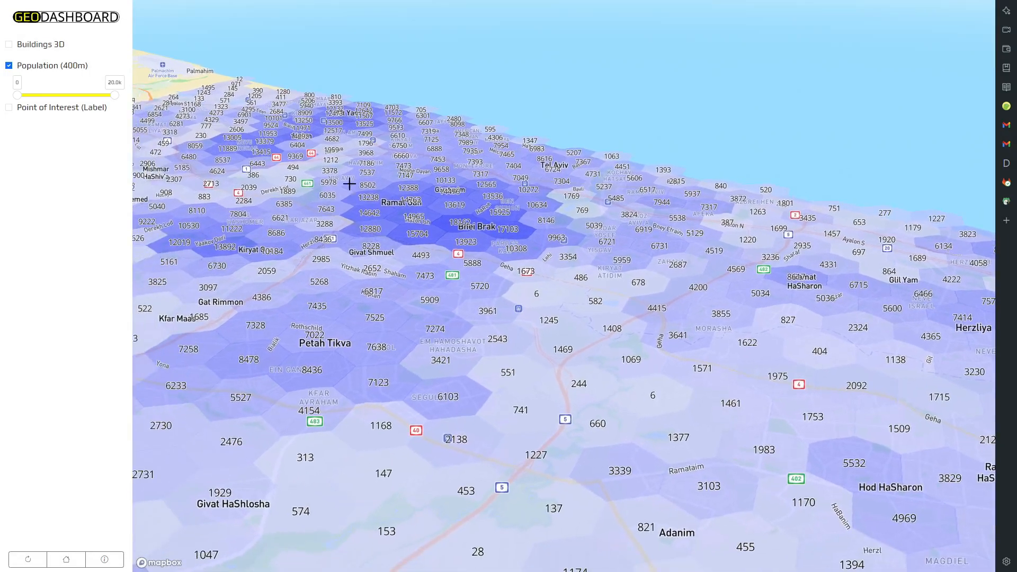
# Narrow the population slider range to keep only hexagons above about 16.5k people
pyautogui.moveTo(17, 94); pyautogui.dragTo(45, 94)
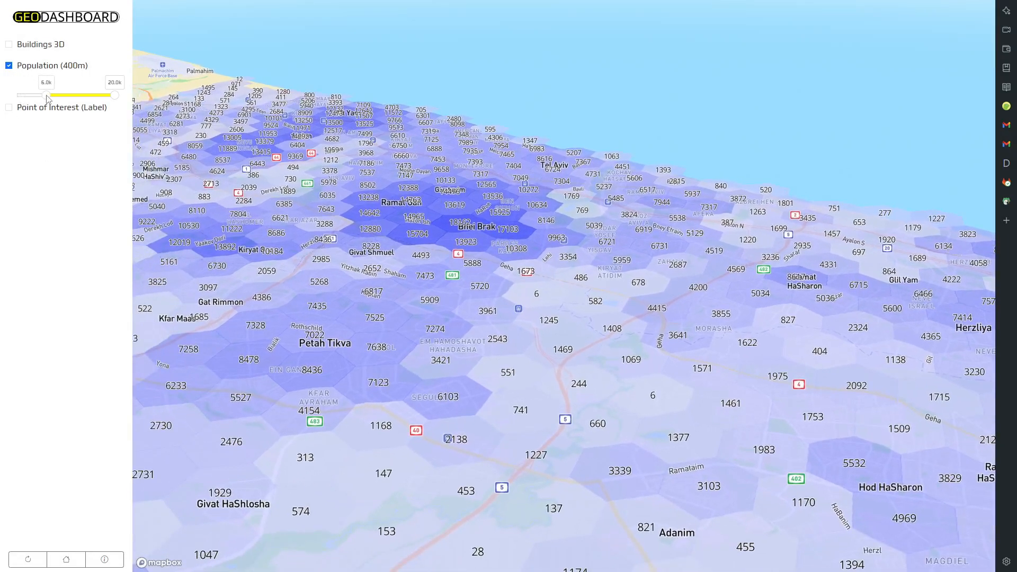
pyautogui.moveTo(118, 95); pyautogui.dragTo(91, 96)
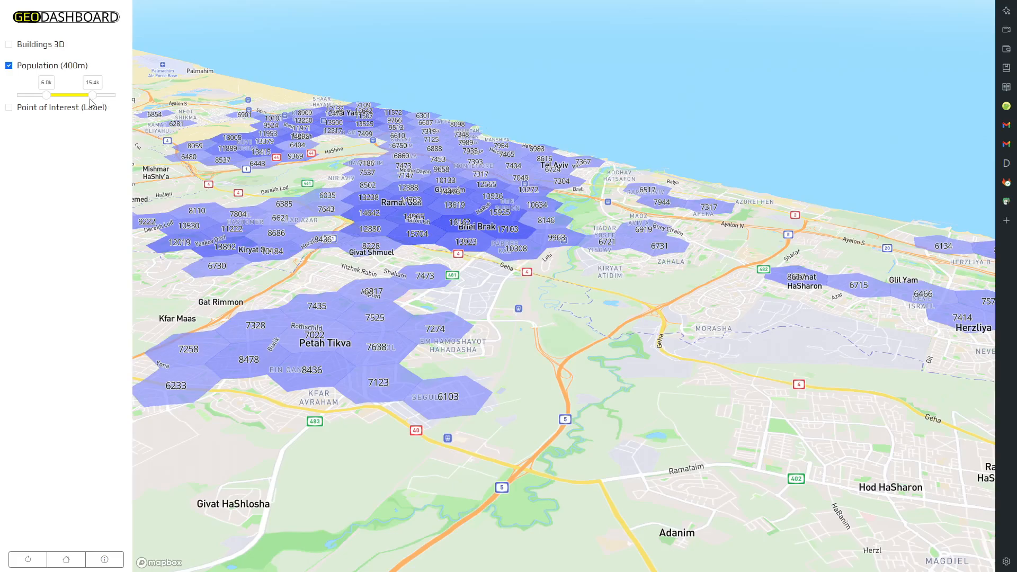
pyautogui.moveTo(46, 94); pyautogui.dragTo(78, 94)
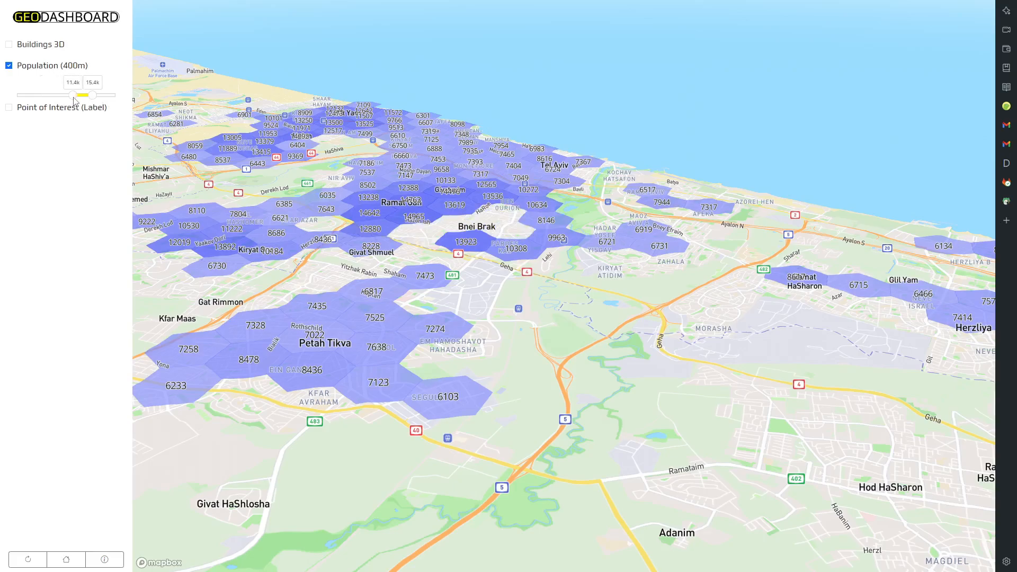
pyautogui.moveTo(86, 96); pyautogui.dragTo(101, 96)
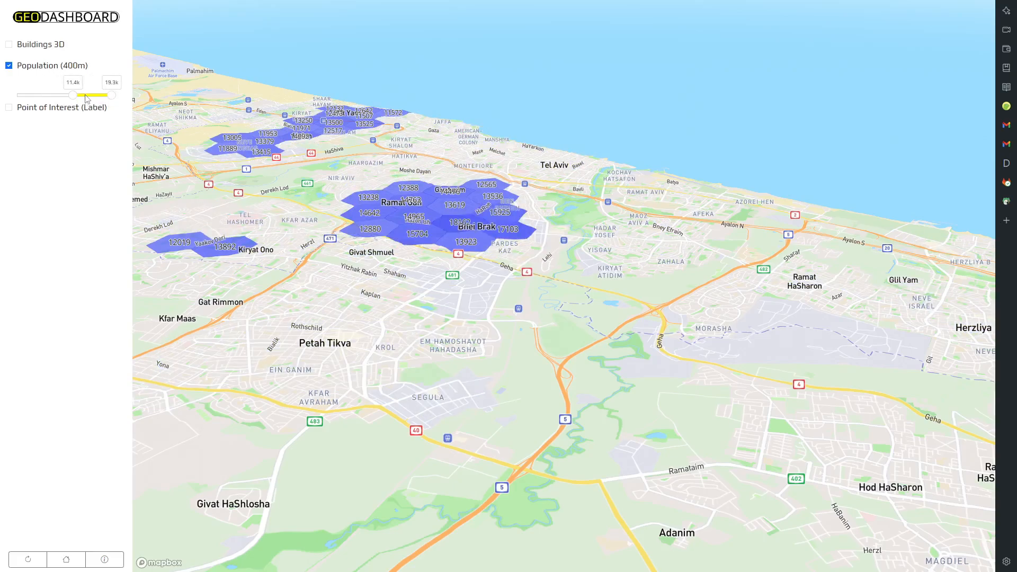
pyautogui.moveTo(69, 94); pyautogui.dragTo(102, 94)
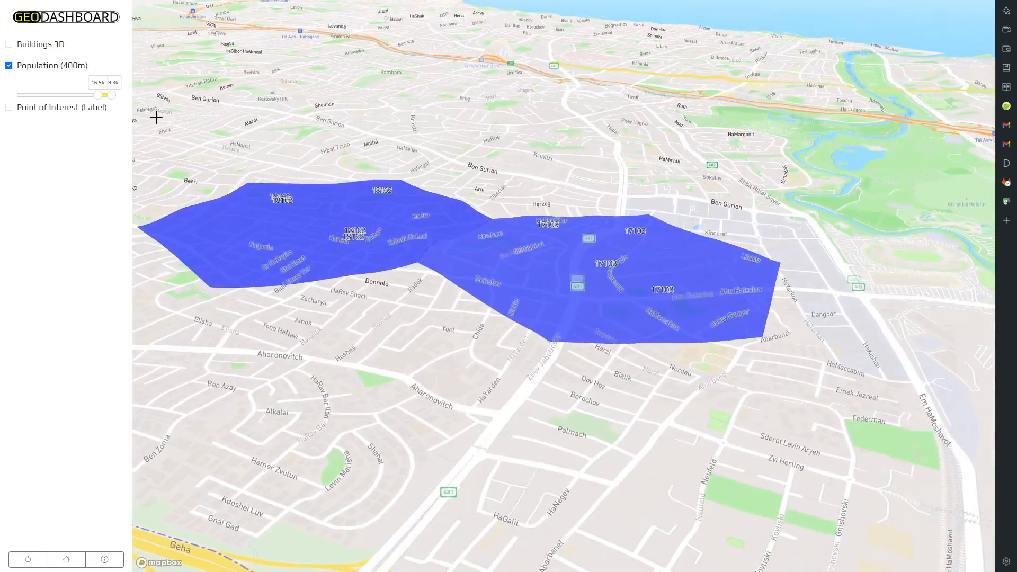
# Show 3D buildings over the remaining high-density hexagons
pyautogui.click(8, 44)
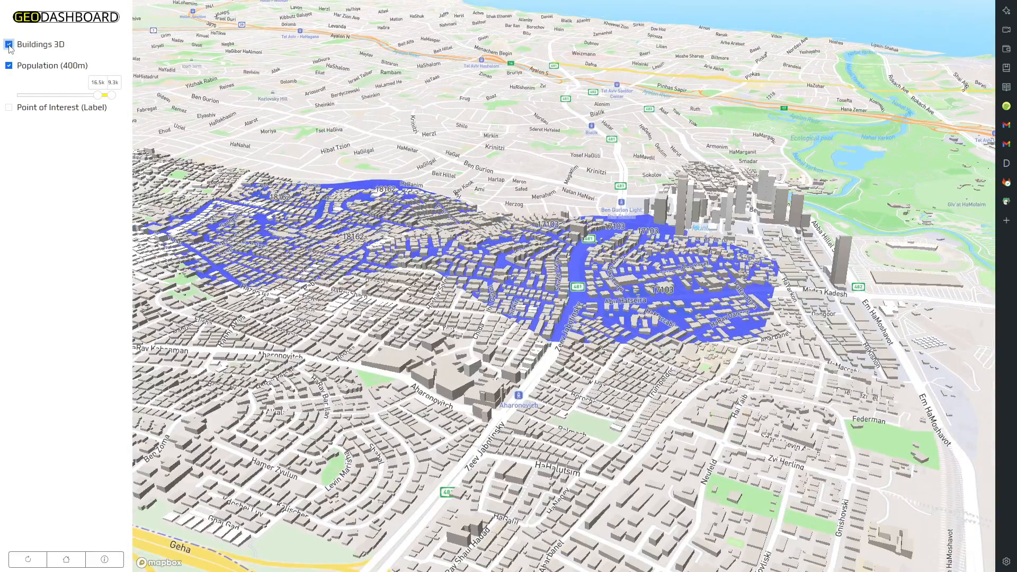